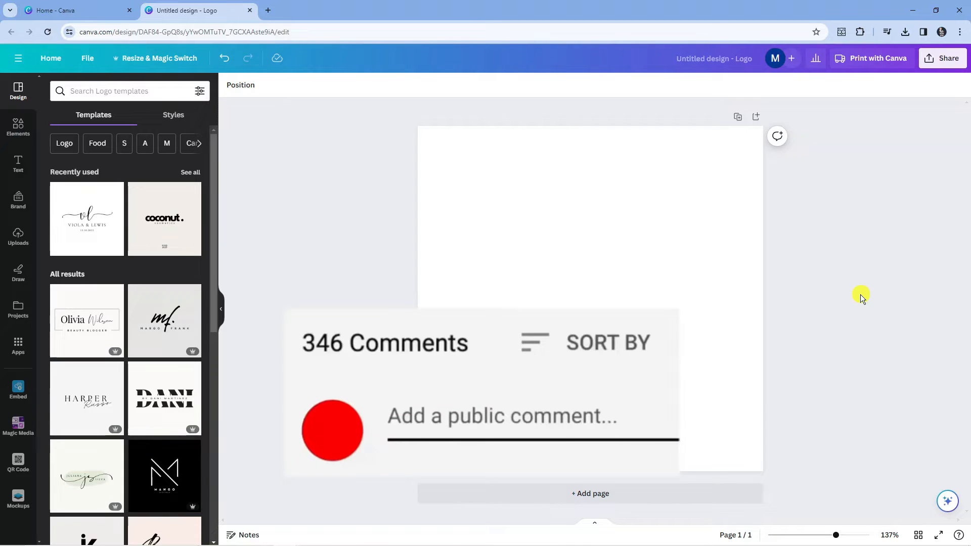
Search the apps for 'magic m' and launch the Magic Media generator.
type("Great vid!")
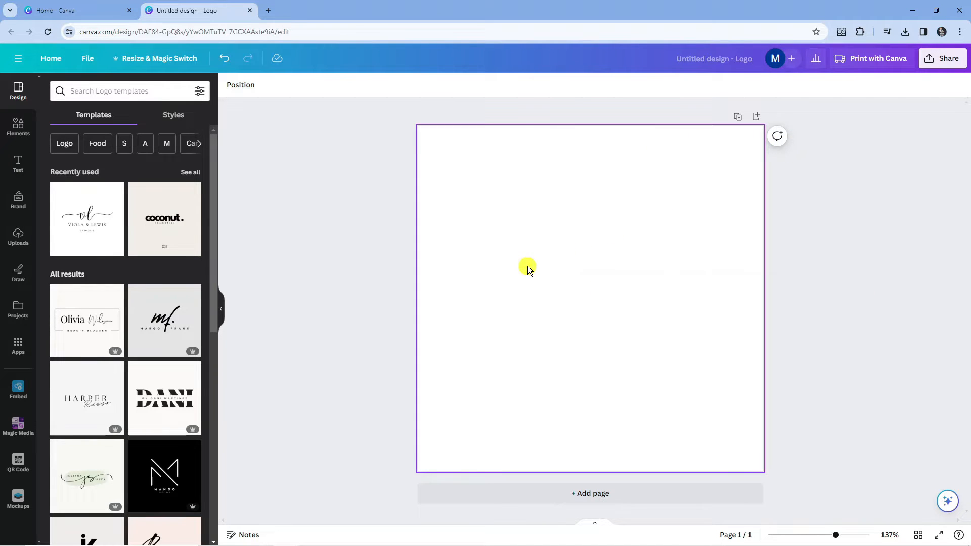
mouse_move(515, 275)
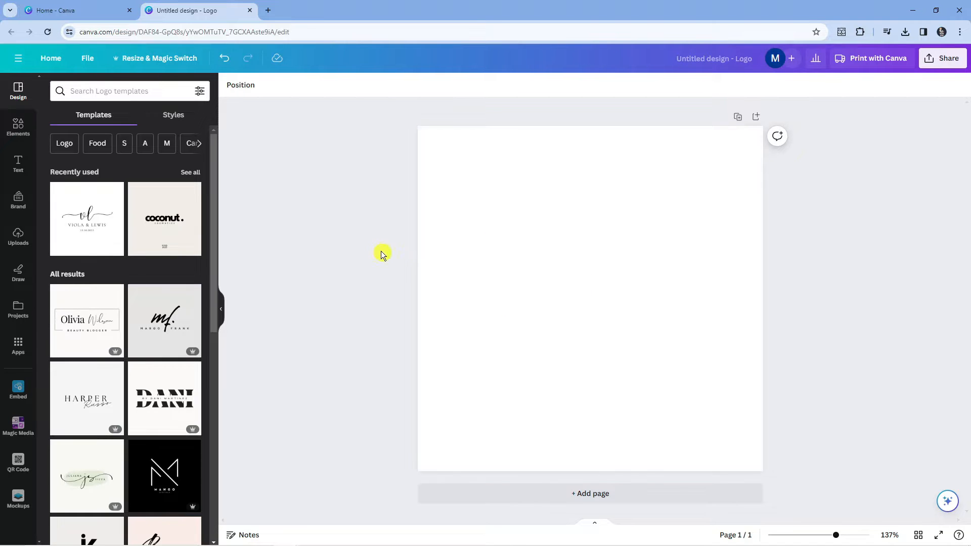
mouse_move(314, 258)
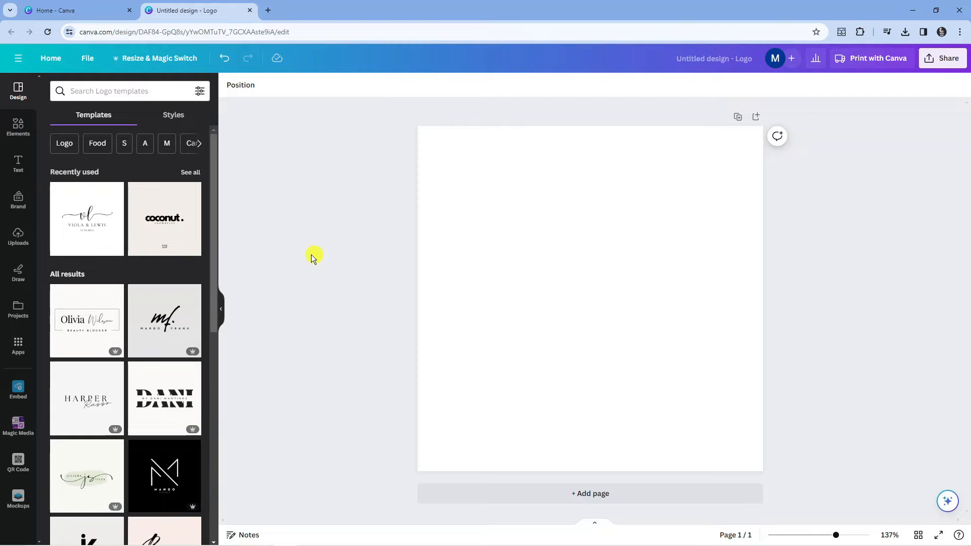
mouse_move(15, 257)
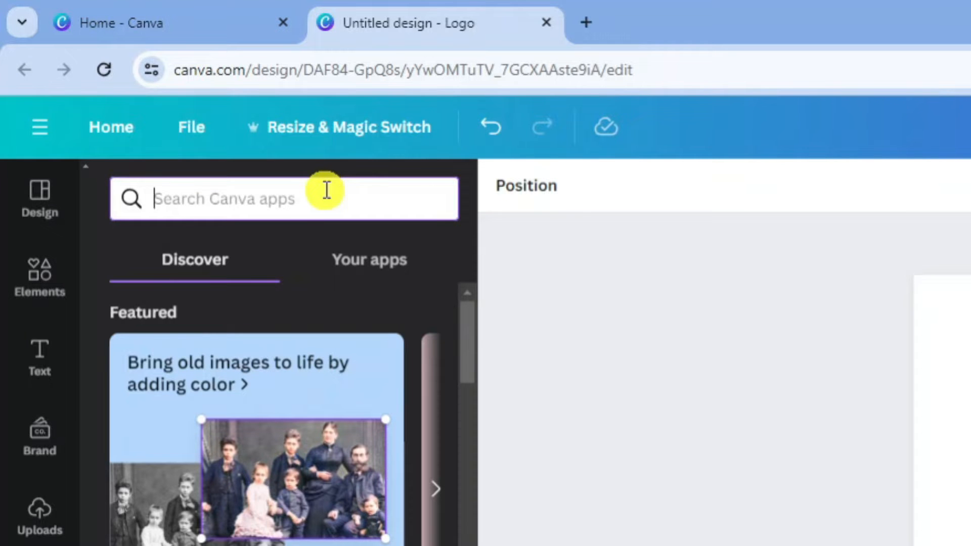
type("magic media")
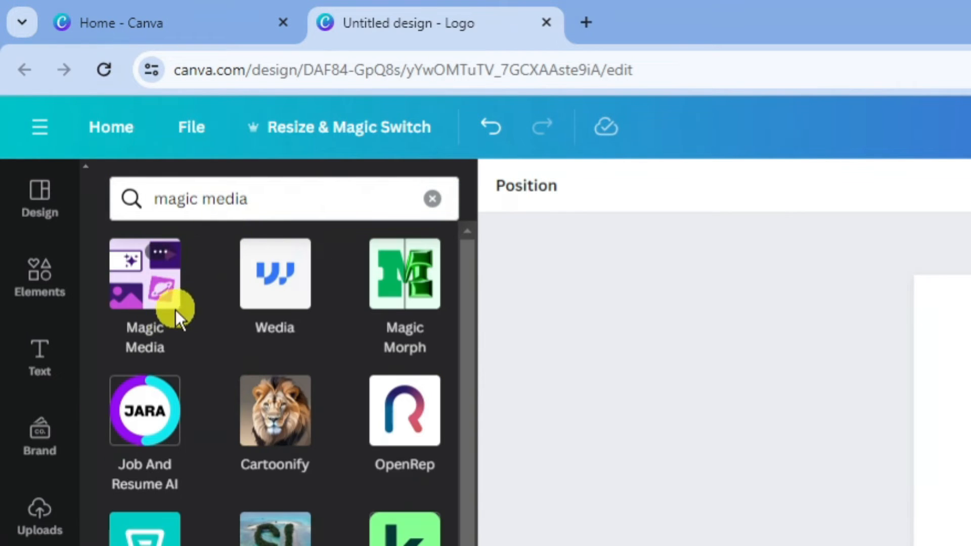
left_click(144, 275)
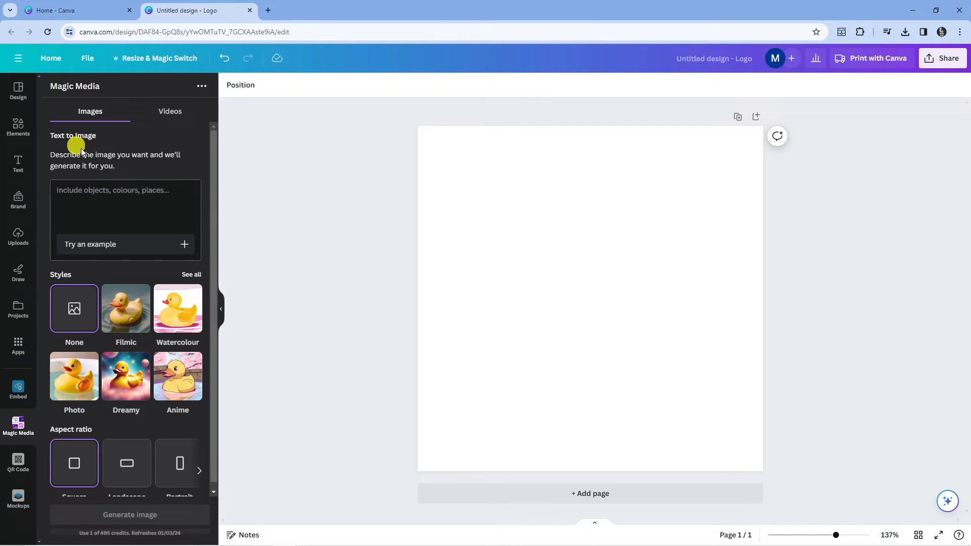
mouse_move(162, 300)
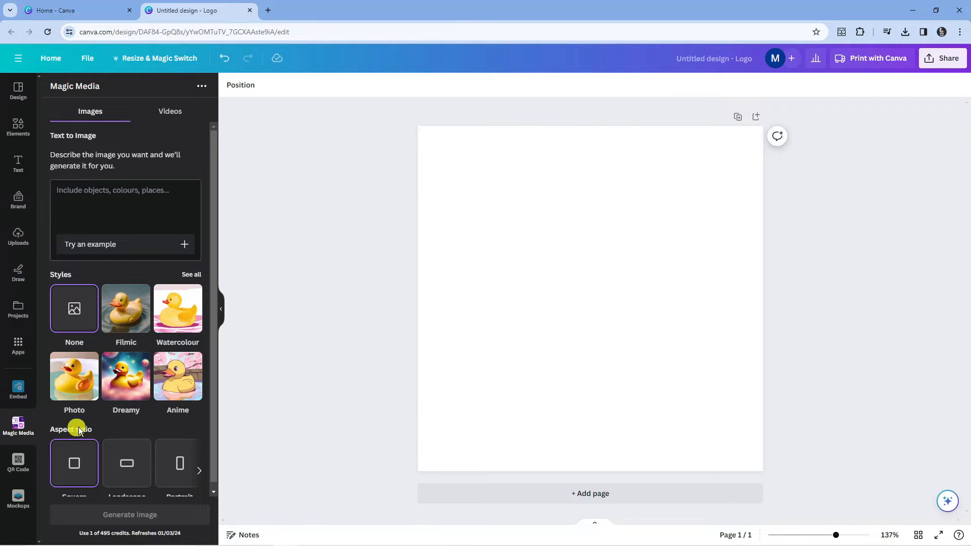
mouse_move(171, 271)
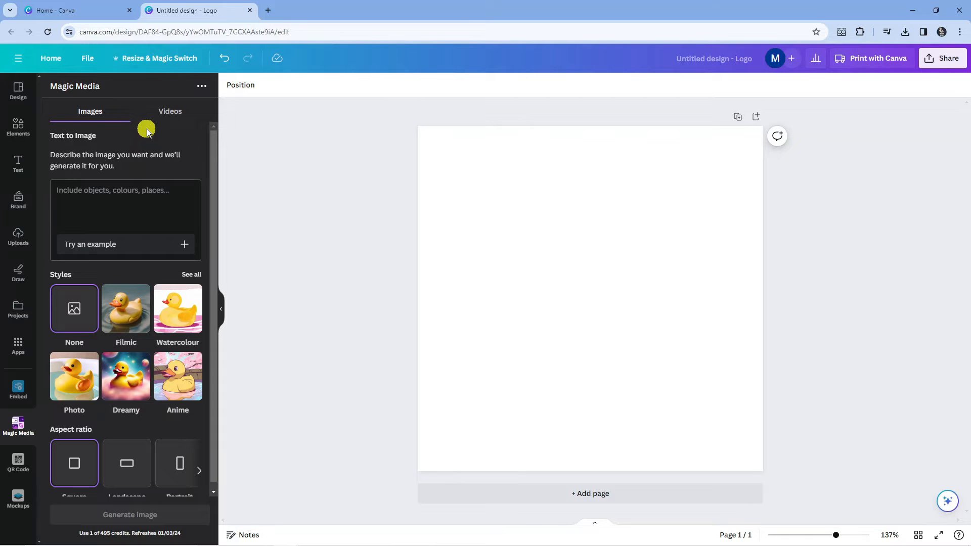
Select Magic Media's Videos mode and activate the Text to Video prompt box.
left_click(170, 111)
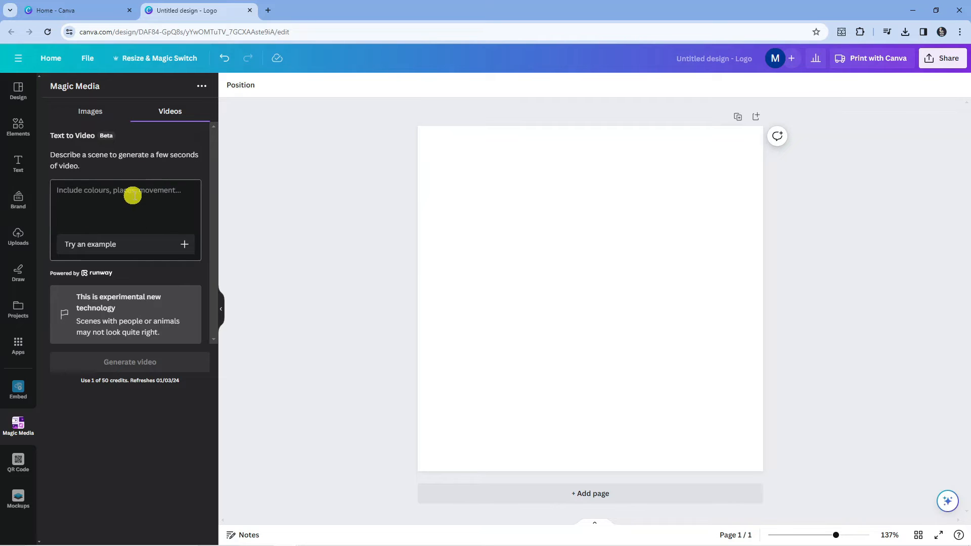
mouse_move(126, 201)
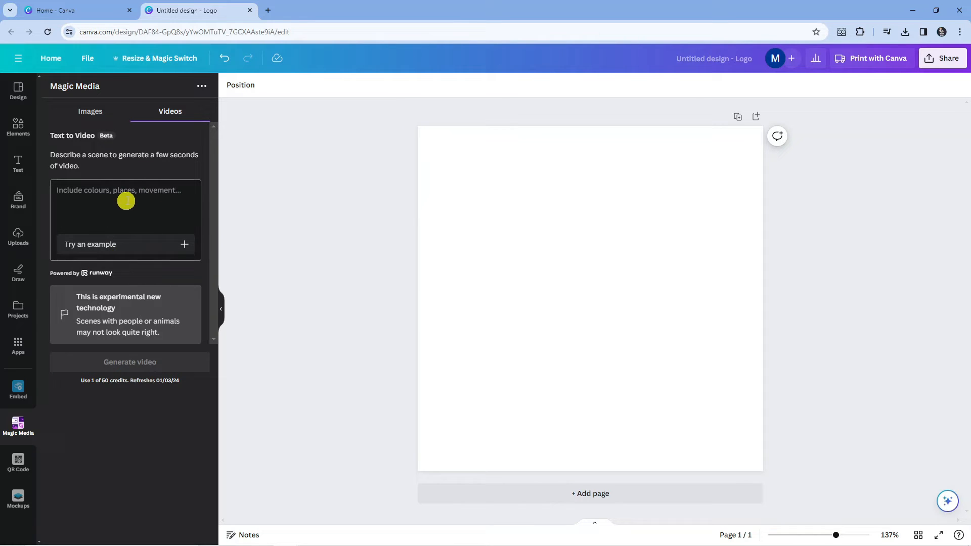
left_click(125, 206)
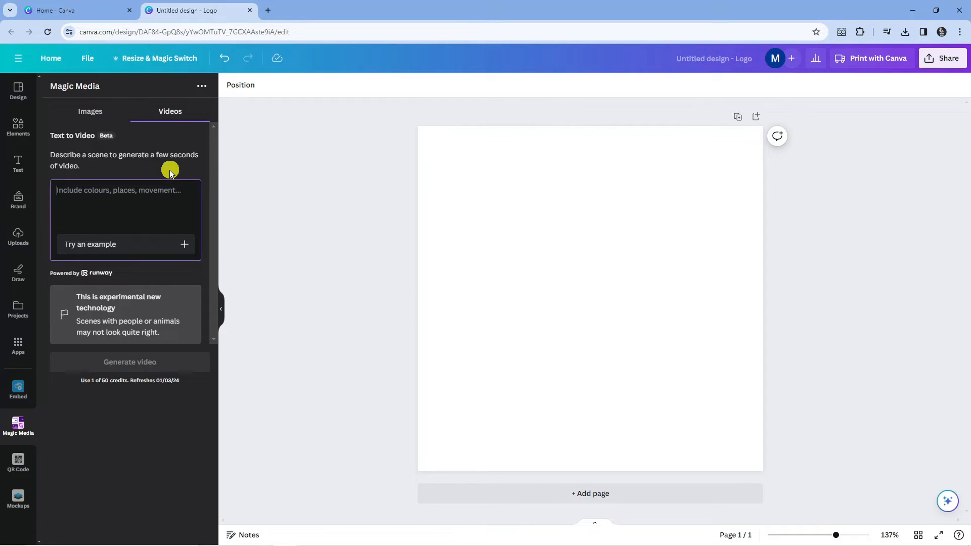
mouse_move(189, 171)
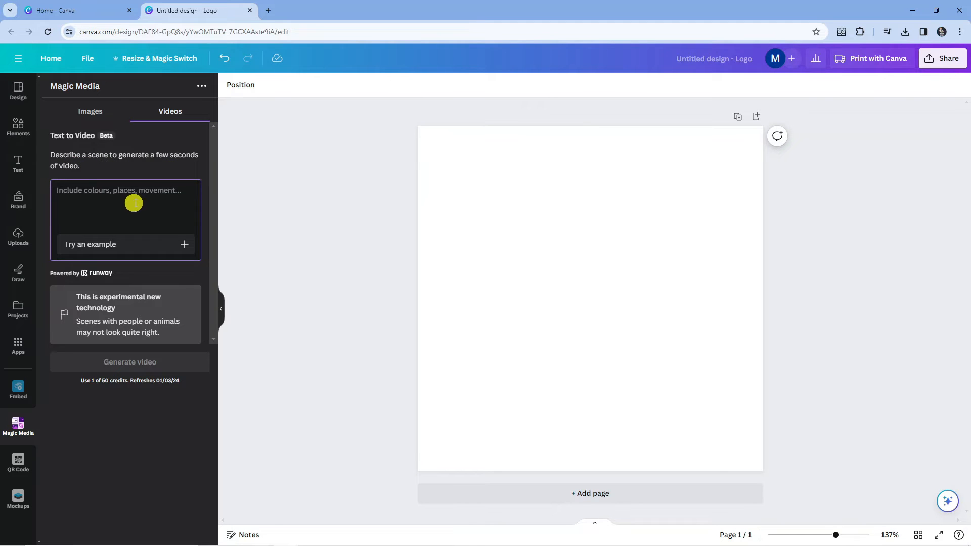
mouse_move(143, 204)
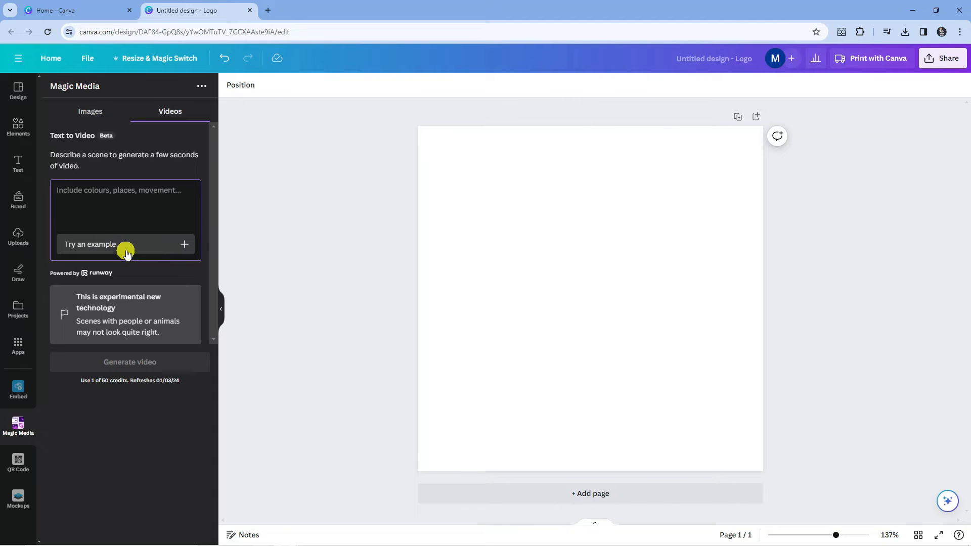
mouse_move(139, 247)
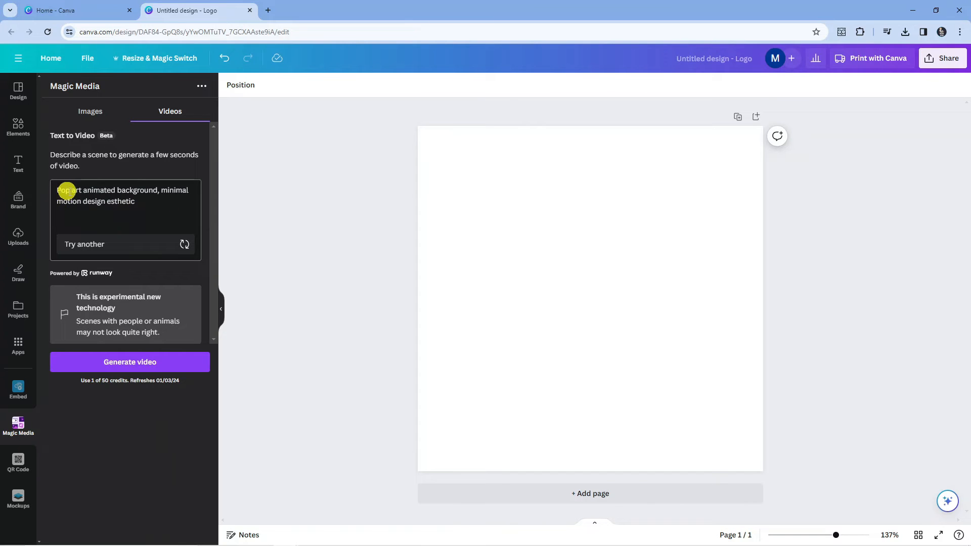
mouse_move(72, 207)
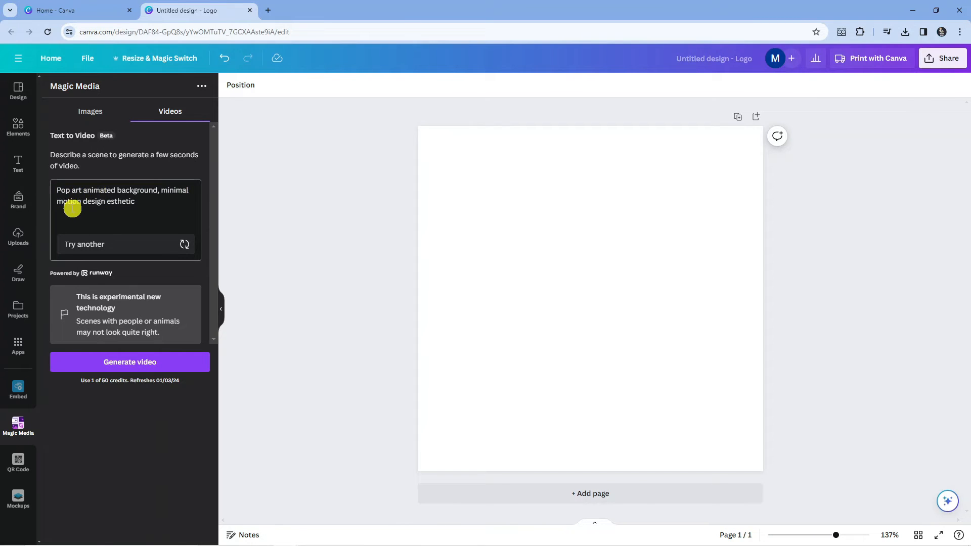
mouse_move(144, 204)
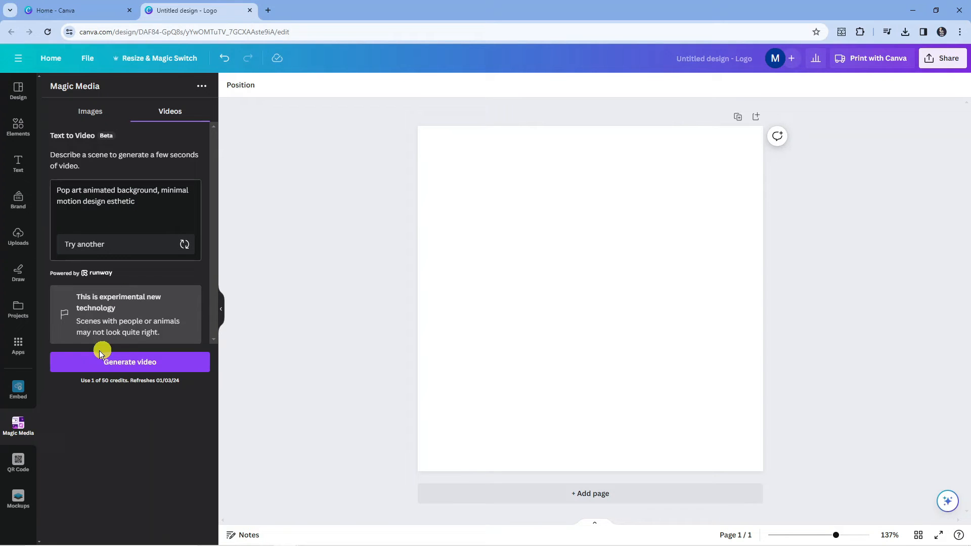
Generate a video from the example pop-art animated background prompt.
left_click(130, 362)
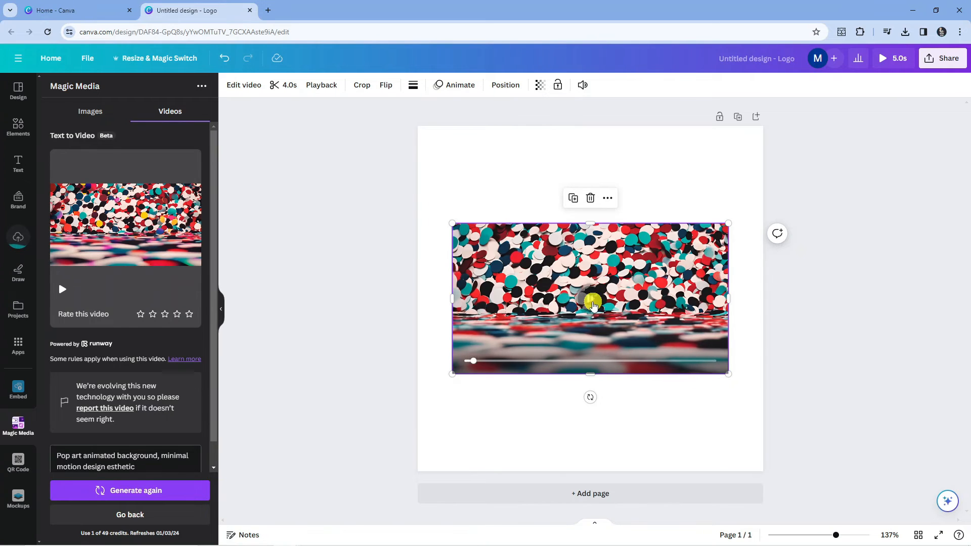
Preview the 4-second pop-art confetti video placed on the logo page.
left_click(590, 299)
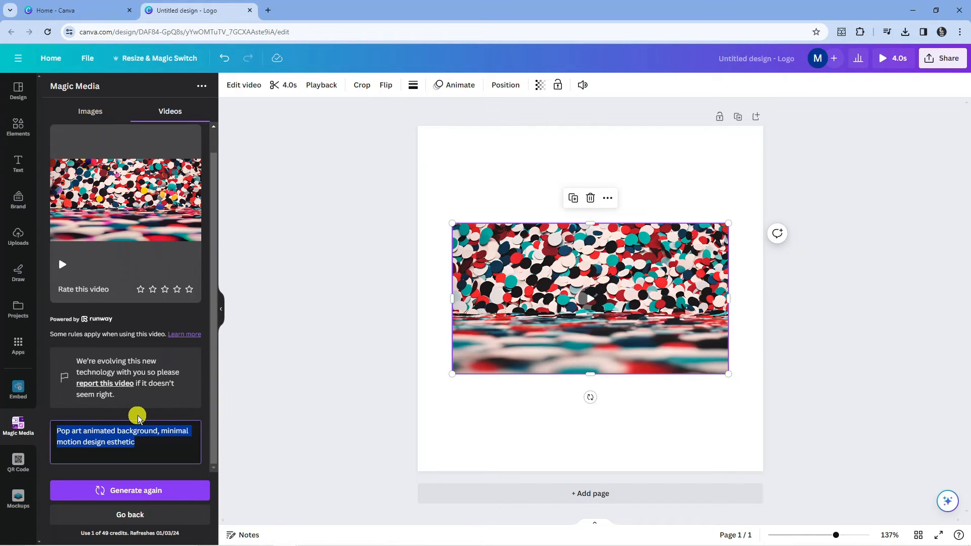
Generate a video from the prompt 'anime style scene of a ninja running through a japanese style forest'.
type("anime style scene of a ninja running through a japanese style forest sun shining through tress")
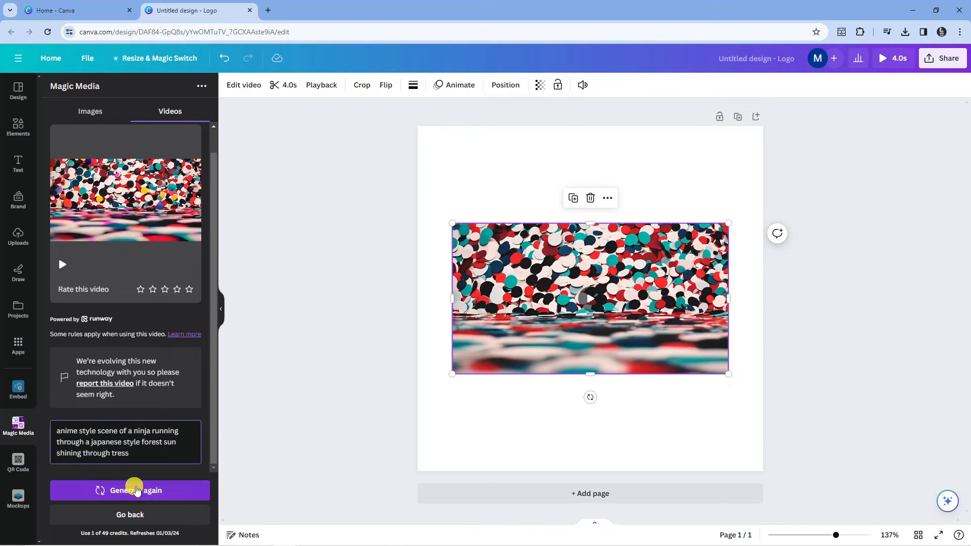
left_click(130, 490)
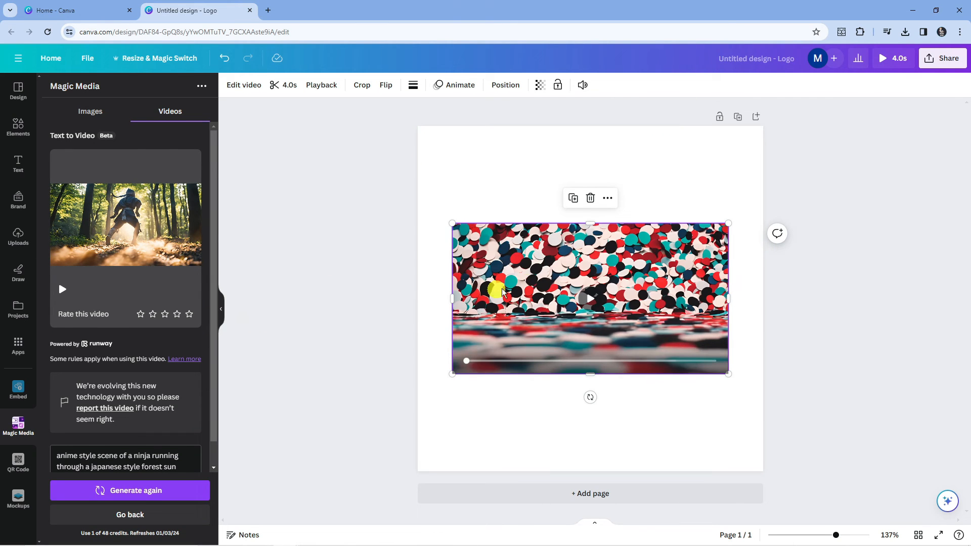
Delete the pop-art clip, add the ninja forest video, and preview it on the page.
left_click(591, 198)
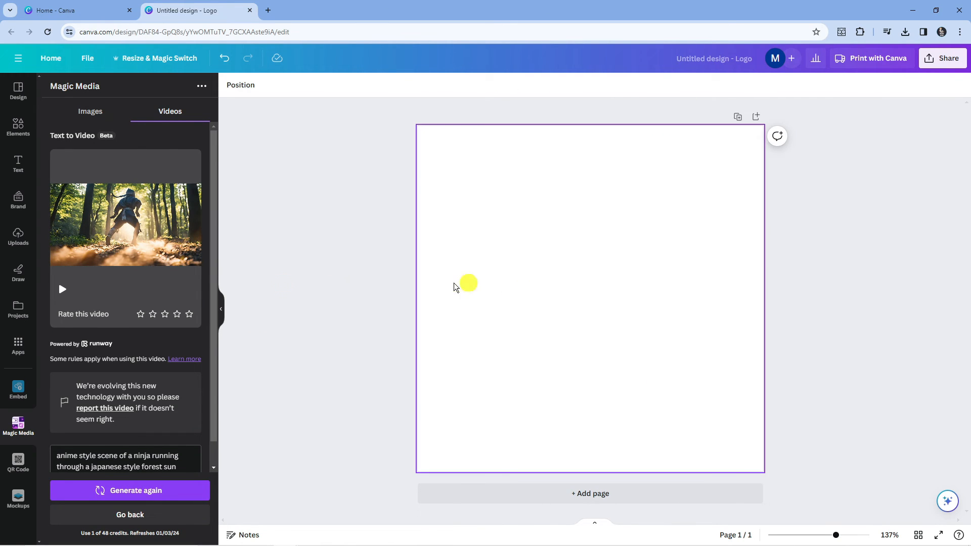
left_click(125, 225)
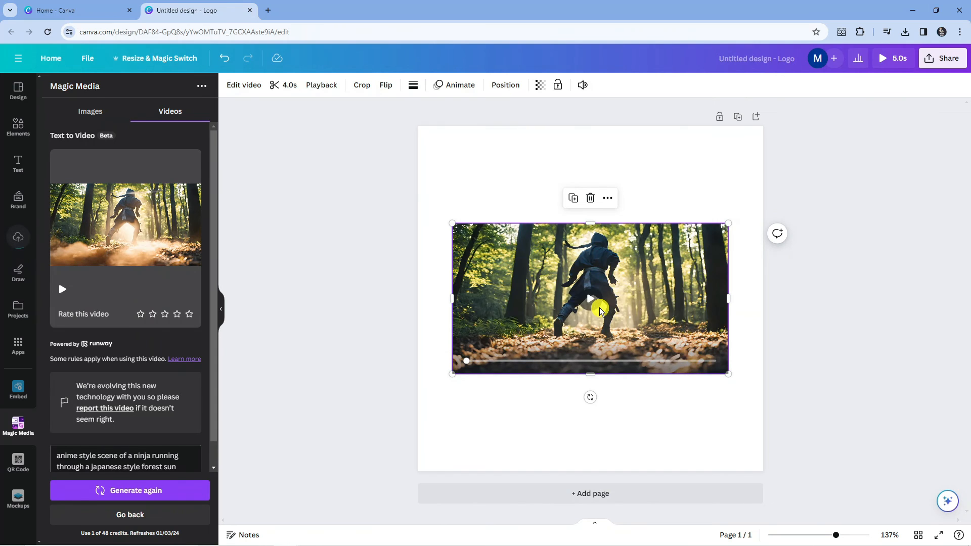
left_click(590, 299)
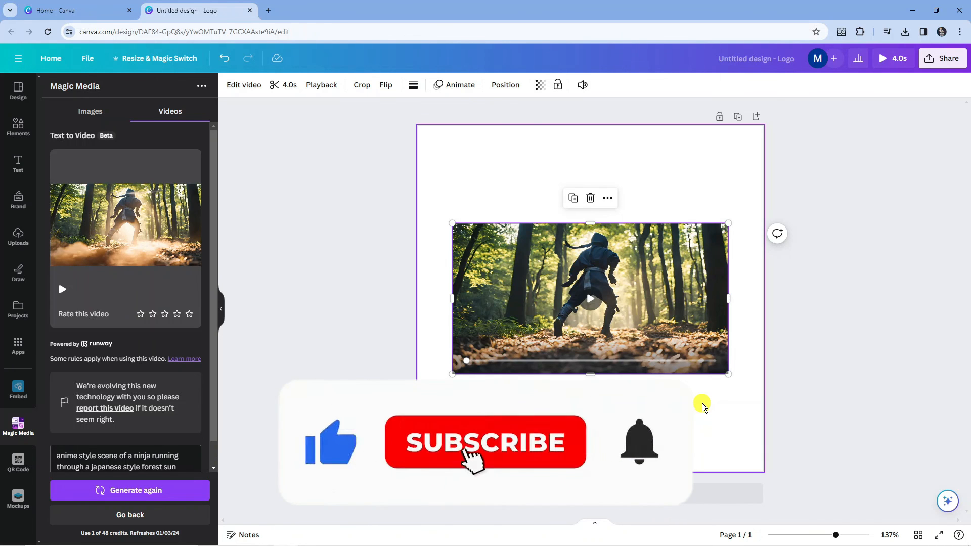
left_click(485, 443)
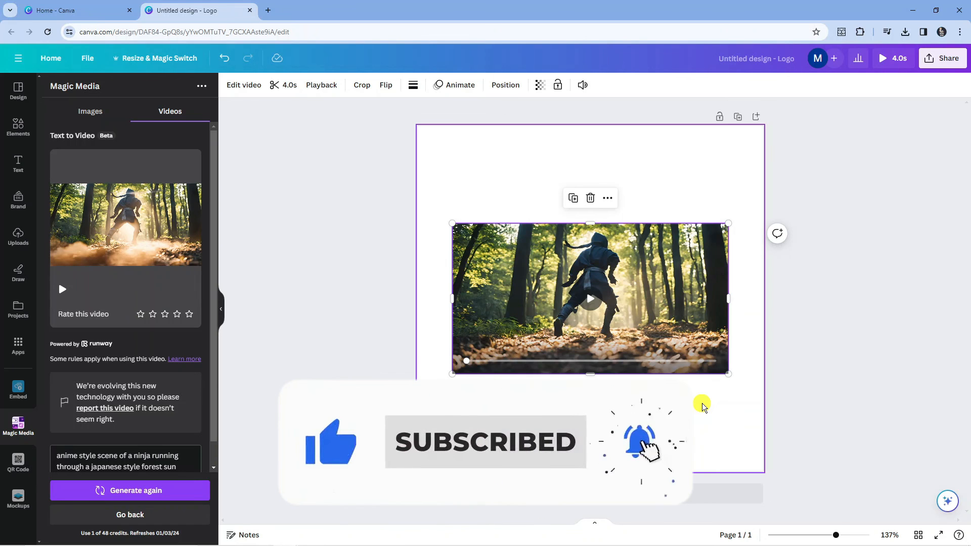